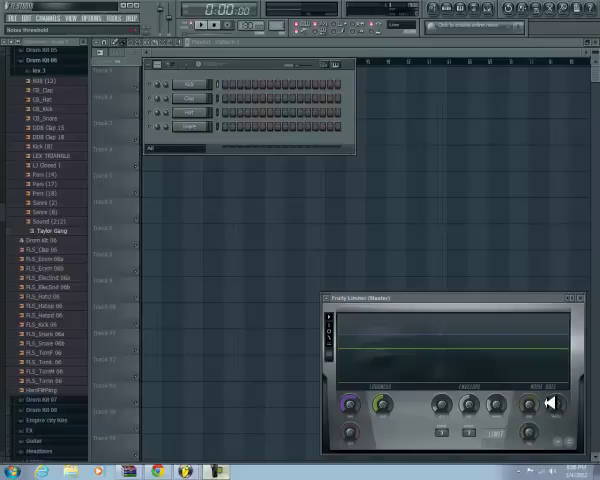
Load the selected sample into the Edison editor so its waveform is displayed
click(560, 408)
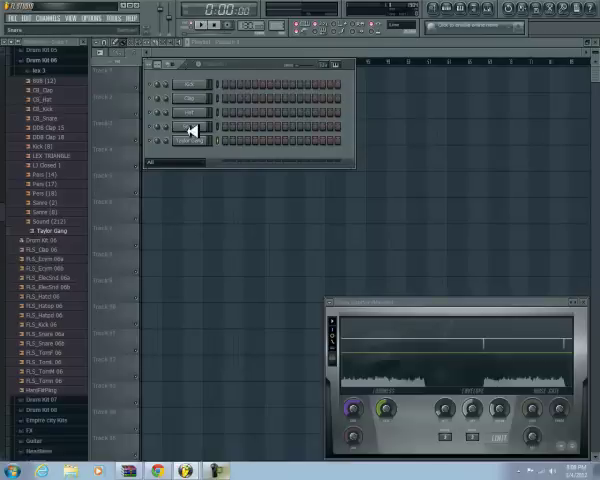
Split the step sequencer pattern by channel via the channel options, leaving two channels
right_click(192, 132)
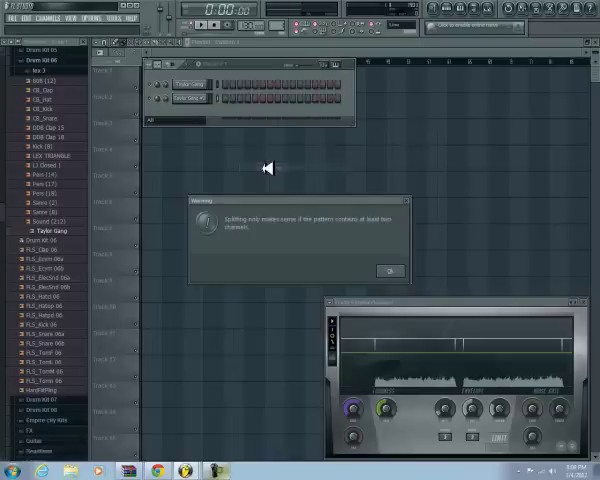
Dismiss the splitting message and draw one long note across the piano roll, confirming the prompt
click(388, 272)
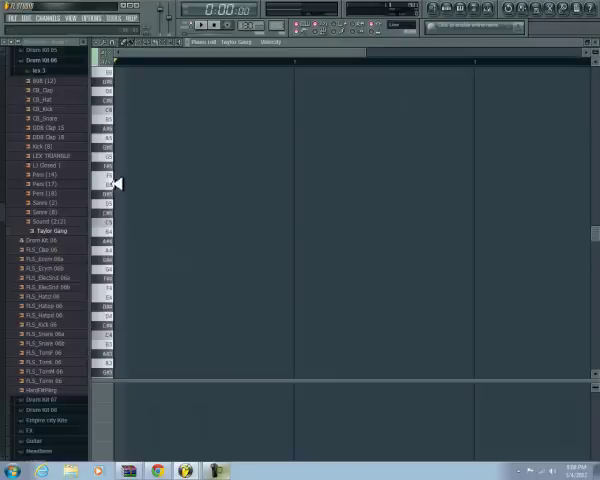
drag(124, 222, 470, 222)
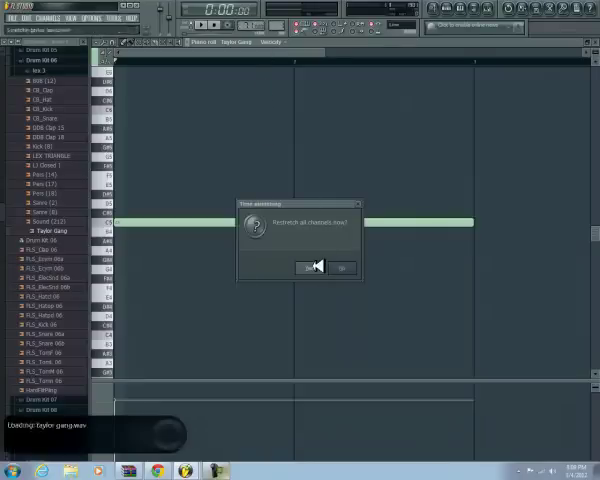
click(312, 268)
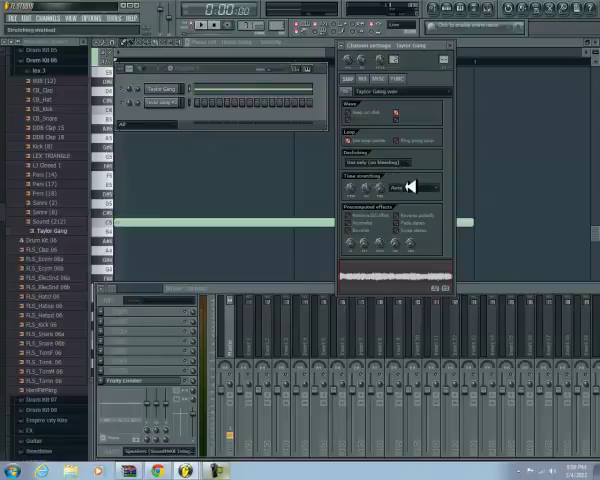
Move the Taylor Gang sample's long note onto C5 in the piano roll
click(412, 188)
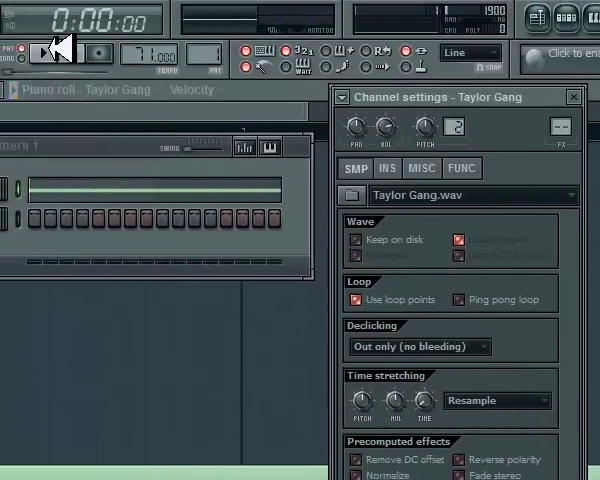
mouse_move(578, 104)
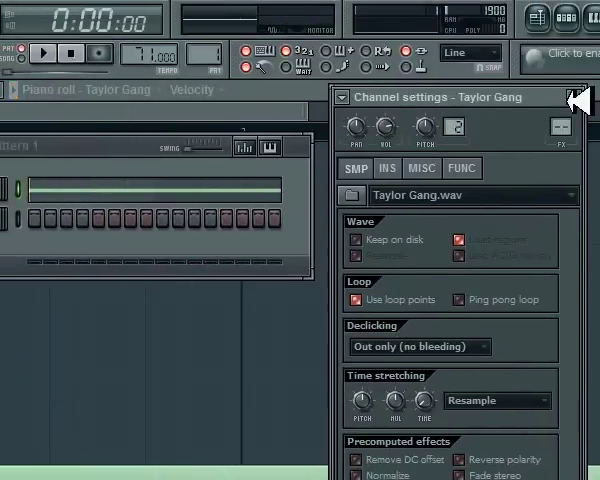
click(580, 100)
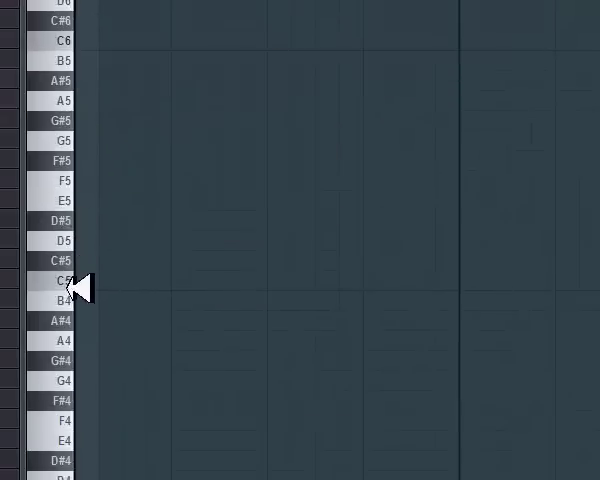
click(90, 280)
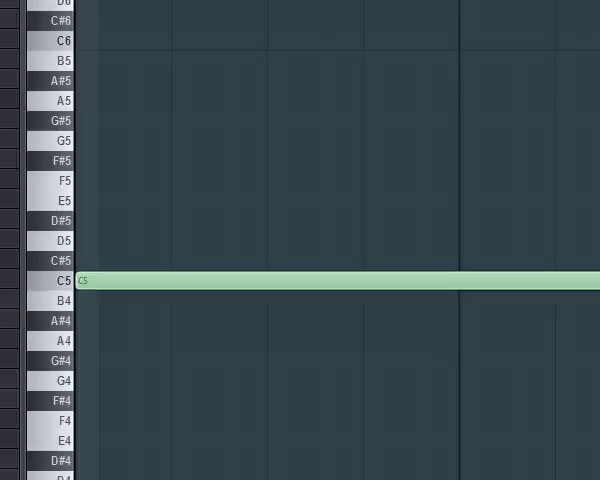
click(54, 280)
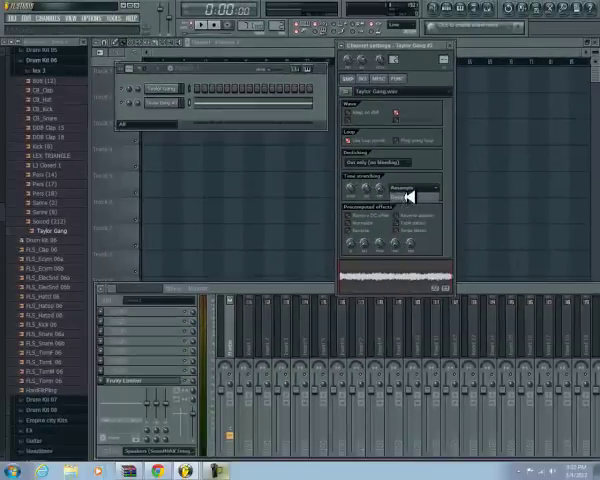
Set the Taylor Gang #2 sample's time stretching mode to Auto in Channel settings
click(212, 24)
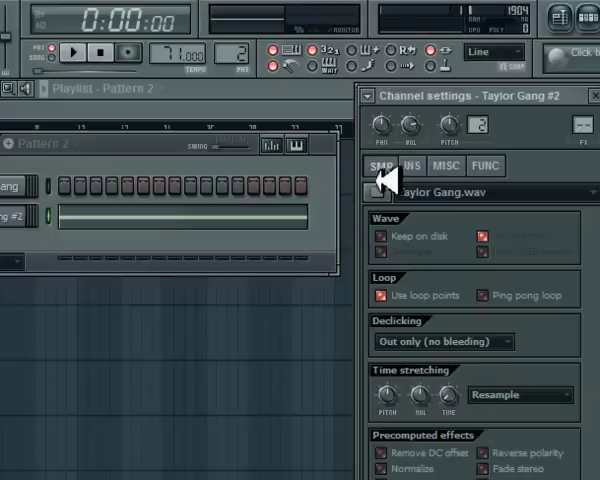
mouse_move(390, 370)
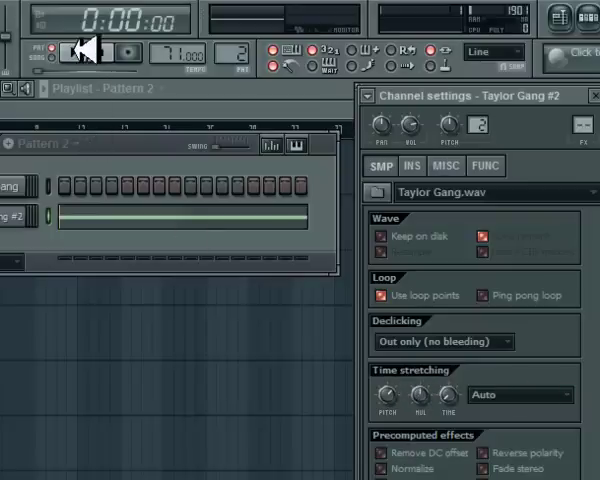
click(518, 394)
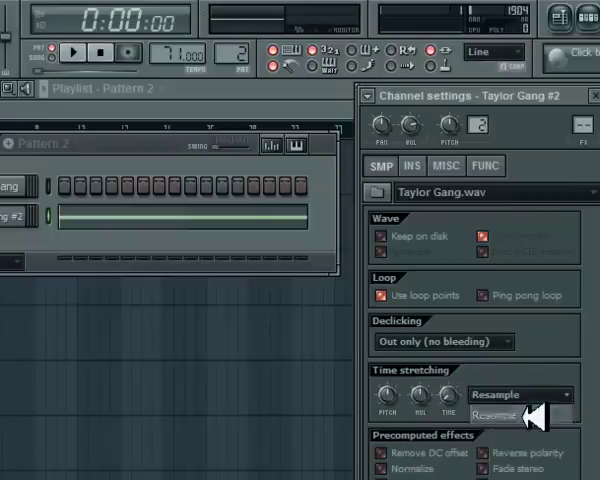
click(80, 52)
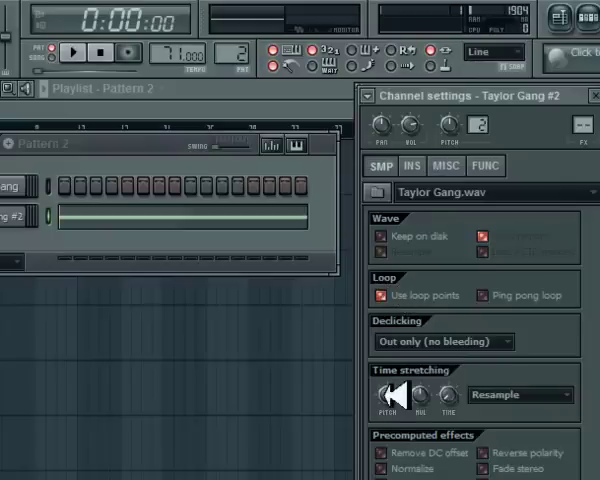
click(520, 394)
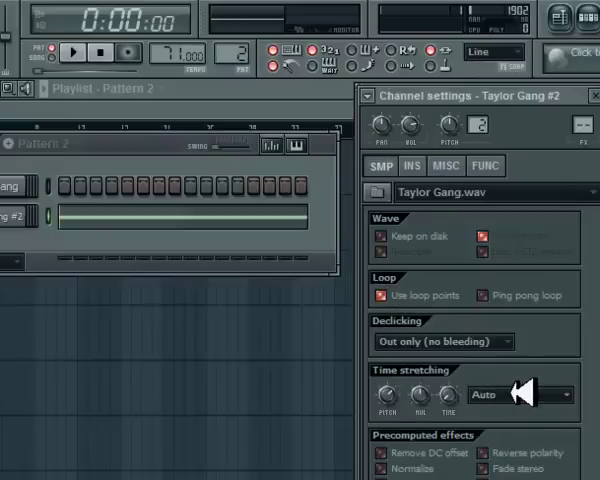
mouse_move(264, 140)
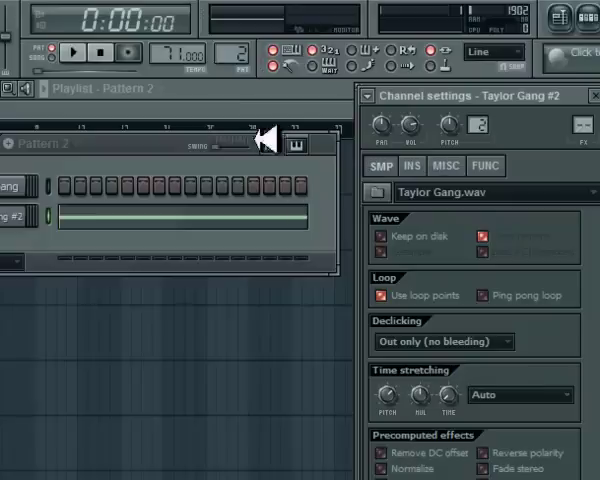
Audition Pattern 2 with the tuned sample, stopping and replaying it
click(78, 52)
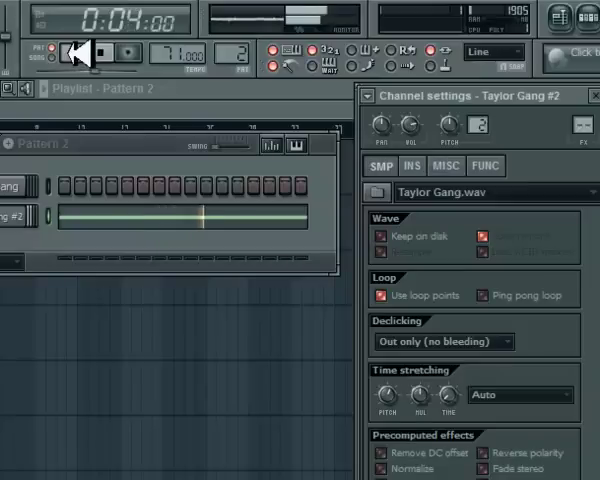
click(68, 52)
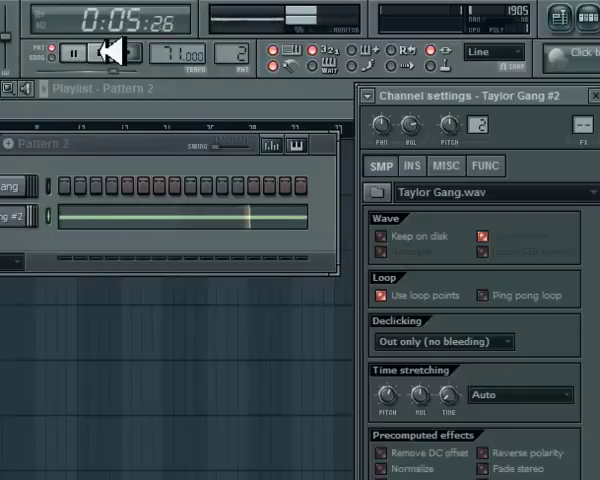
click(88, 52)
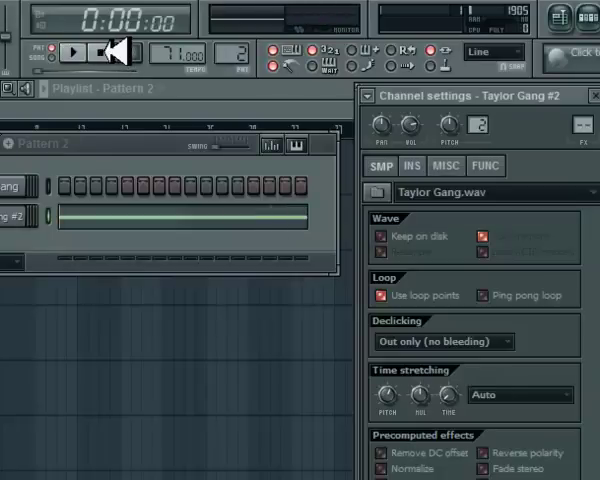
click(96, 52)
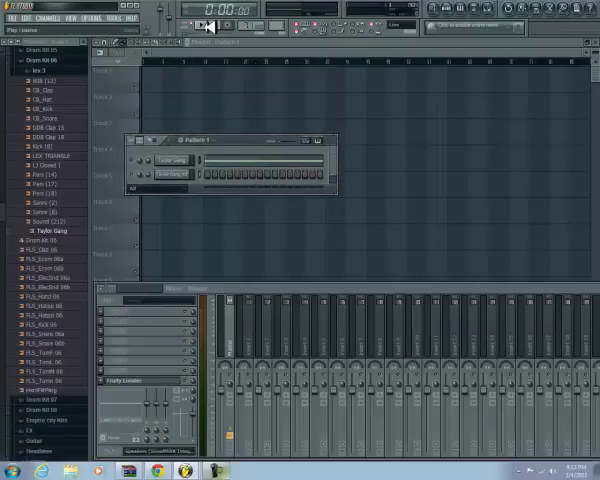
Preview Pattern 1 briefly and select it for placing in the playlist
click(204, 24)
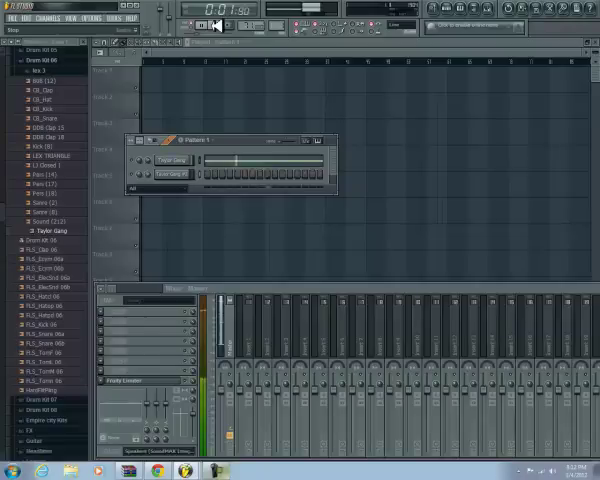
click(204, 24)
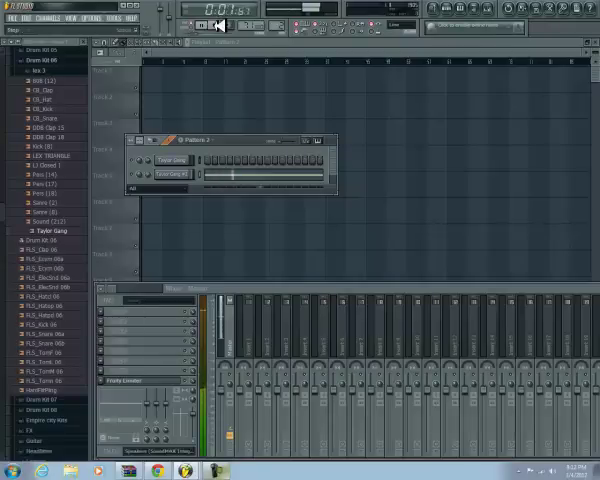
click(206, 24)
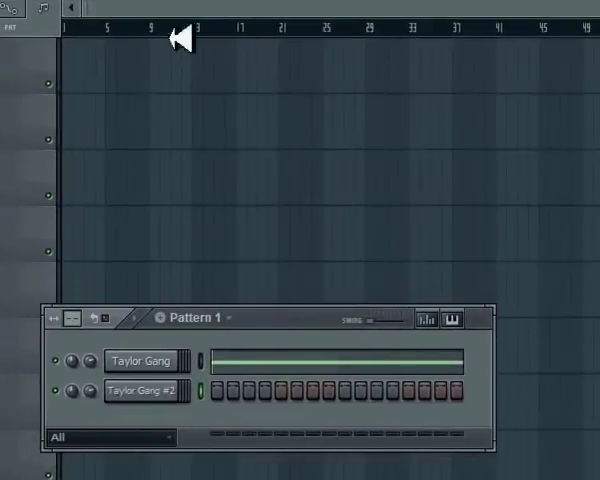
Hide the step sequencer and place Pattern 1 blocks along track 1 from bar 1 to the song end
click(100, 68)
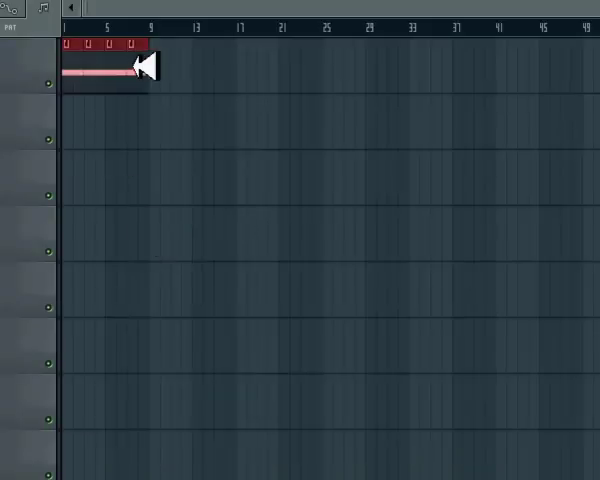
drag(144, 64, 92, 64)
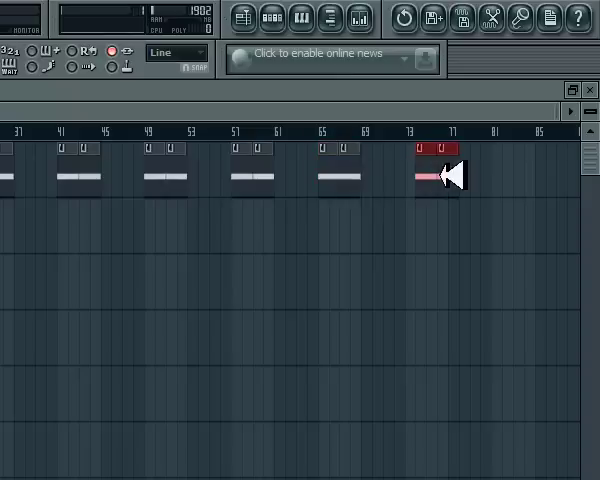
drag(428, 160, 508, 160)
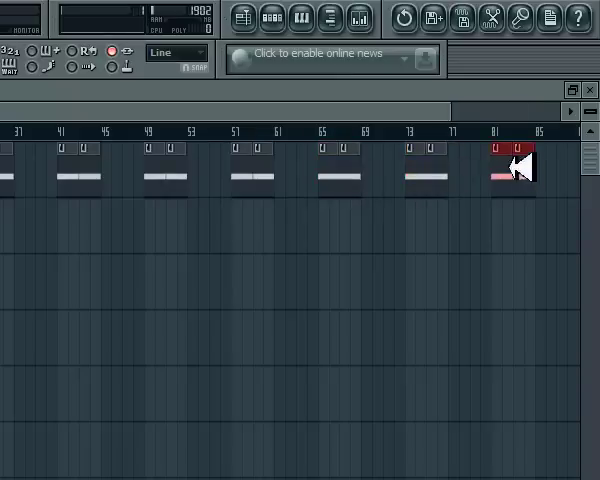
scroll(right, 3)
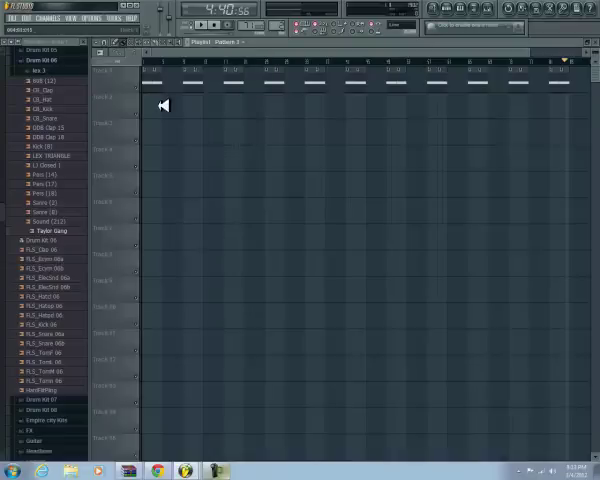
Place Pattern 2 blocks on track 2 between the Pattern 1 clips and play the arrangement back
click(176, 104)
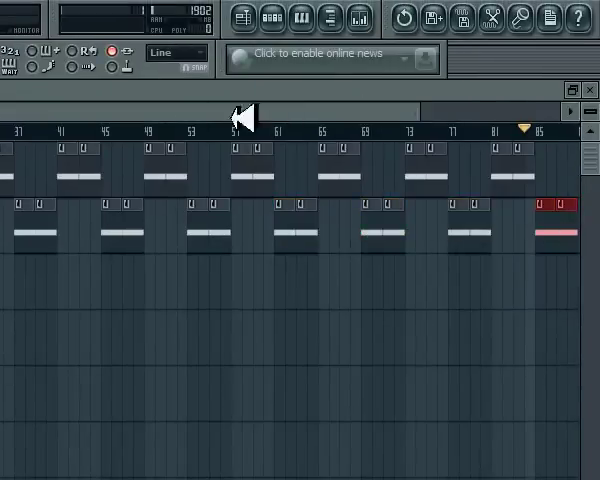
drag(240, 116, 420, 126)
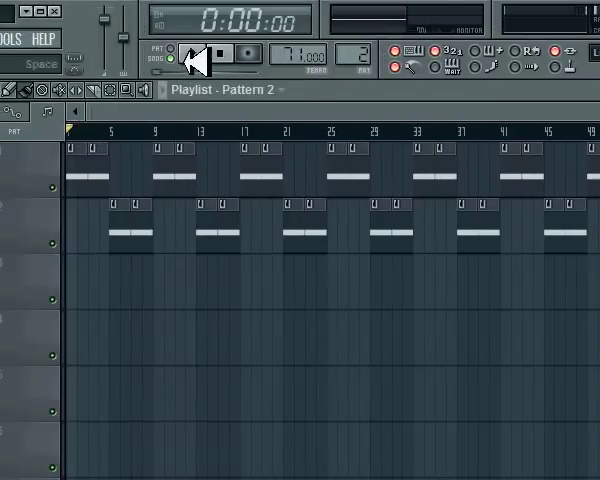
click(160, 88)
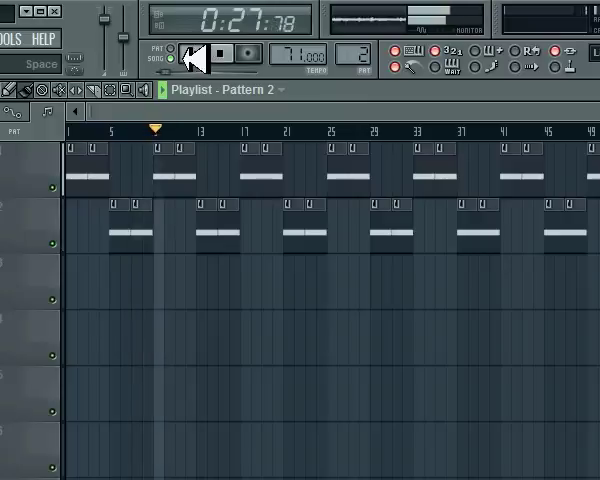
click(204, 56)
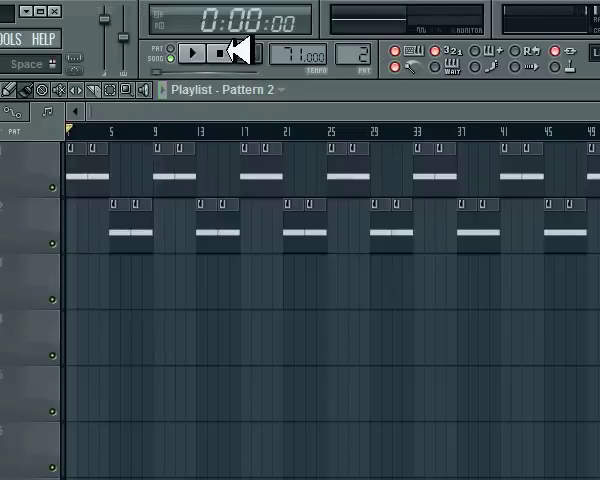